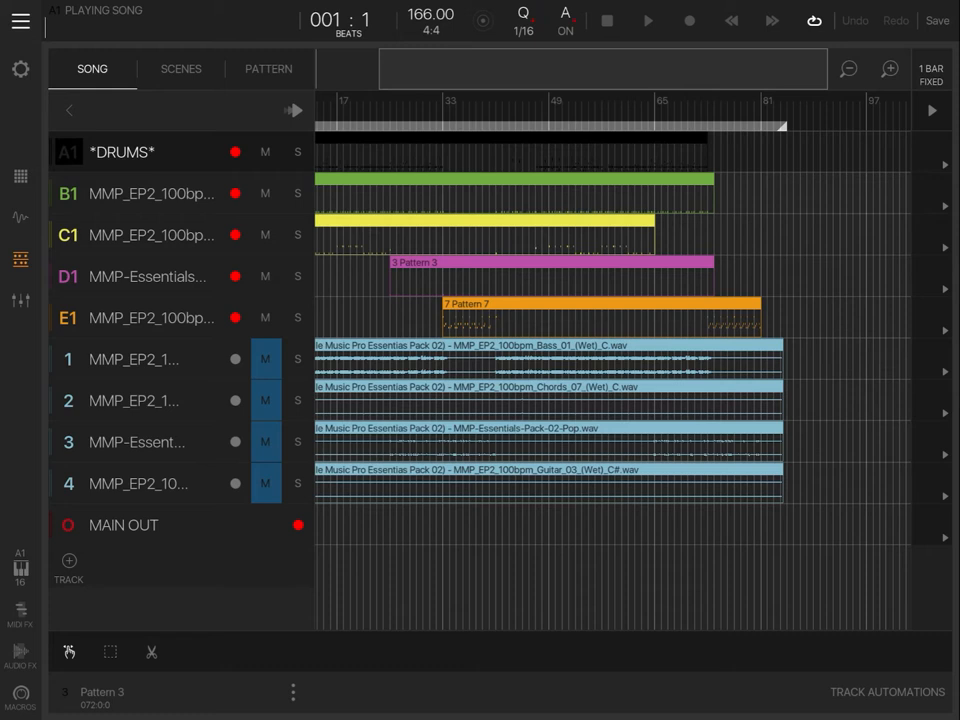
Solo the DRUMS track and show its kick sample in the drum sampler.
click(296, 152)
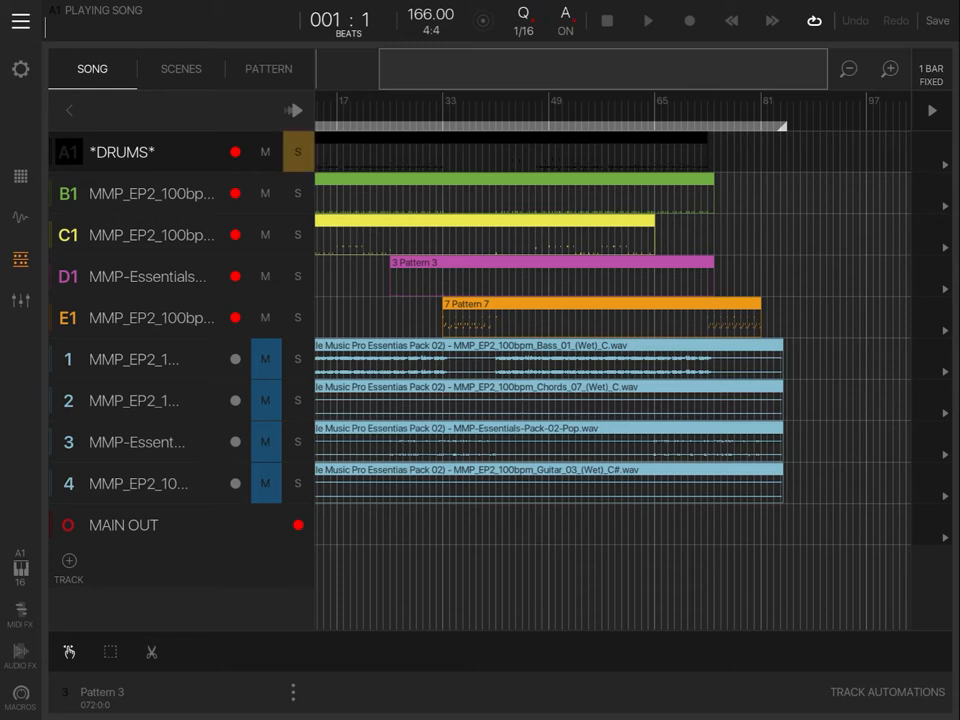
click(648, 20)
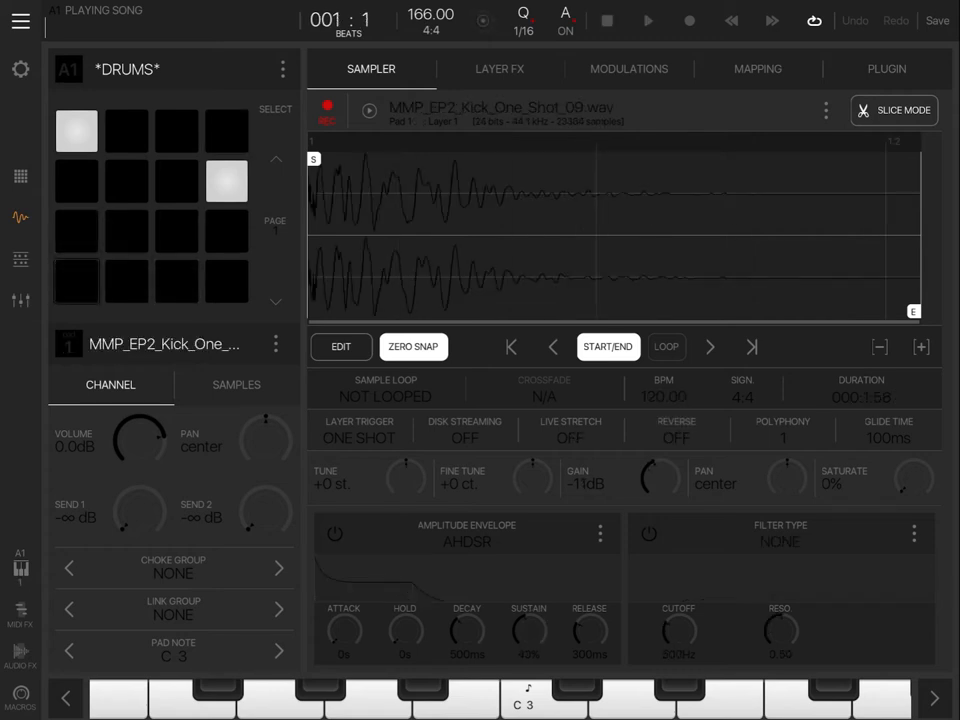
Check the open hi-hat pad sample, then go back to the song arrangement.
click(126, 180)
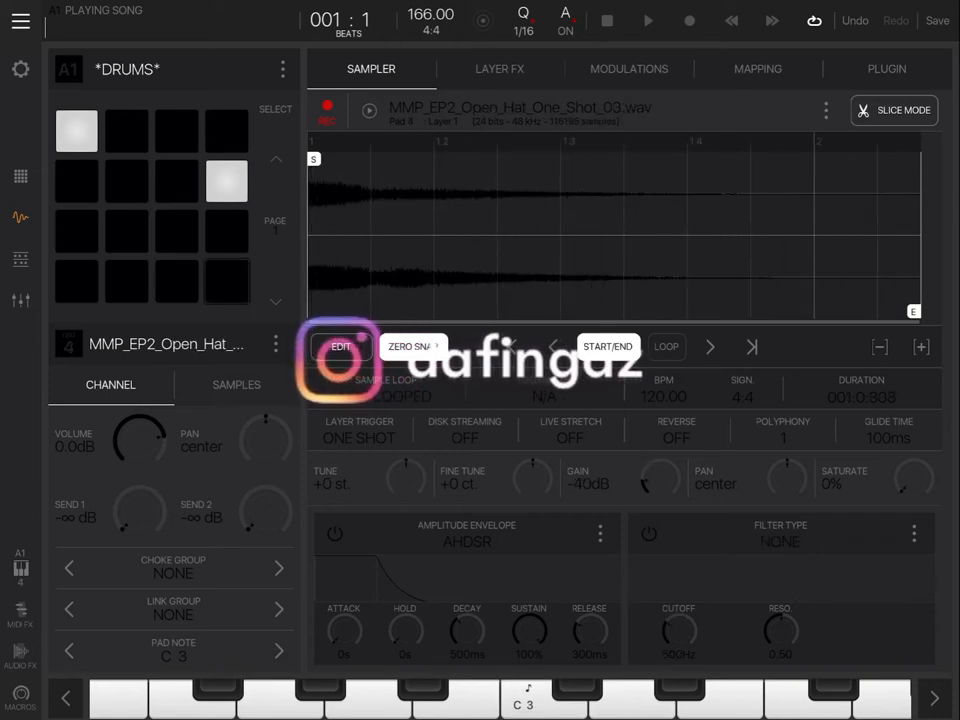
click(226, 180)
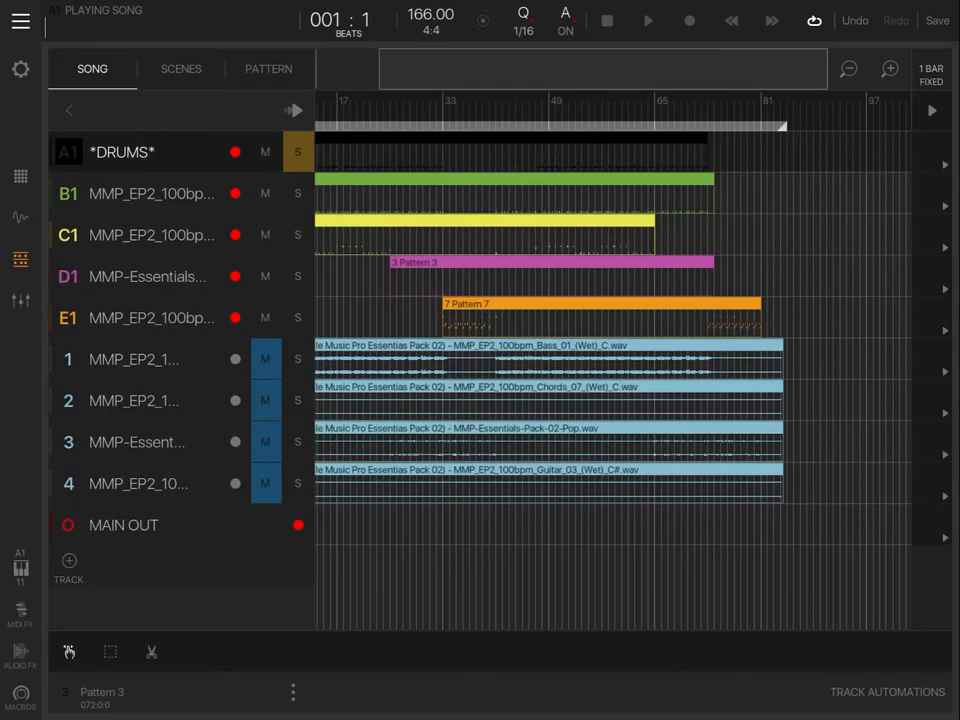
Show the B1 bass track's GotoEQ, Lo-Fly Dirt and 6-band EQ chain during playback.
click(296, 152)
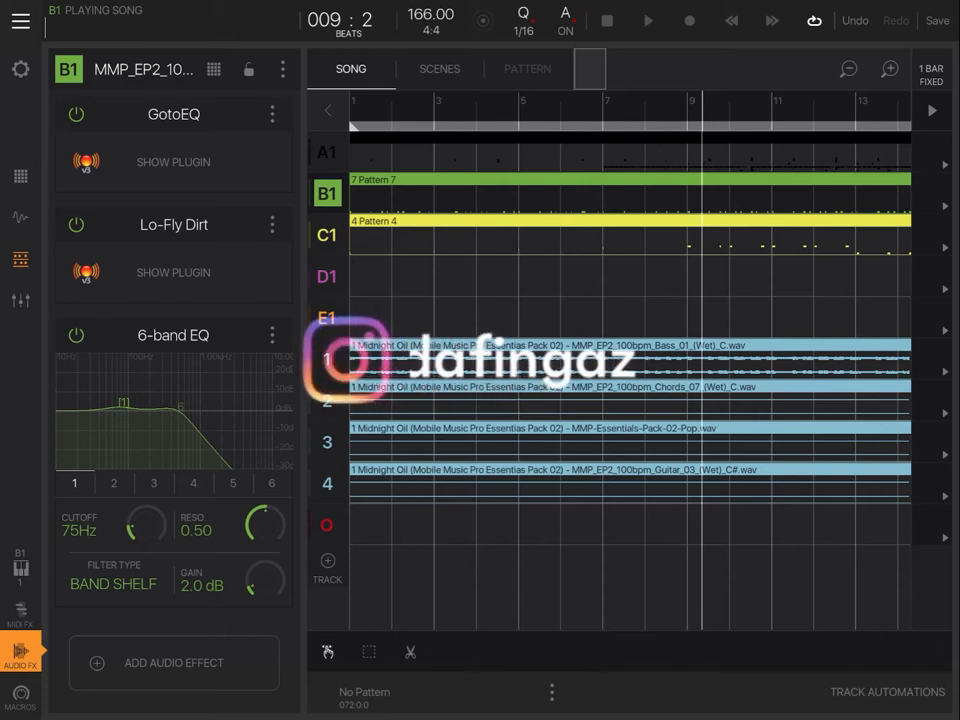
Inspect the GotoEQ and Lo-Fly Dirt plugin panels, then move to the DRUMS effect chain.
click(172, 160)
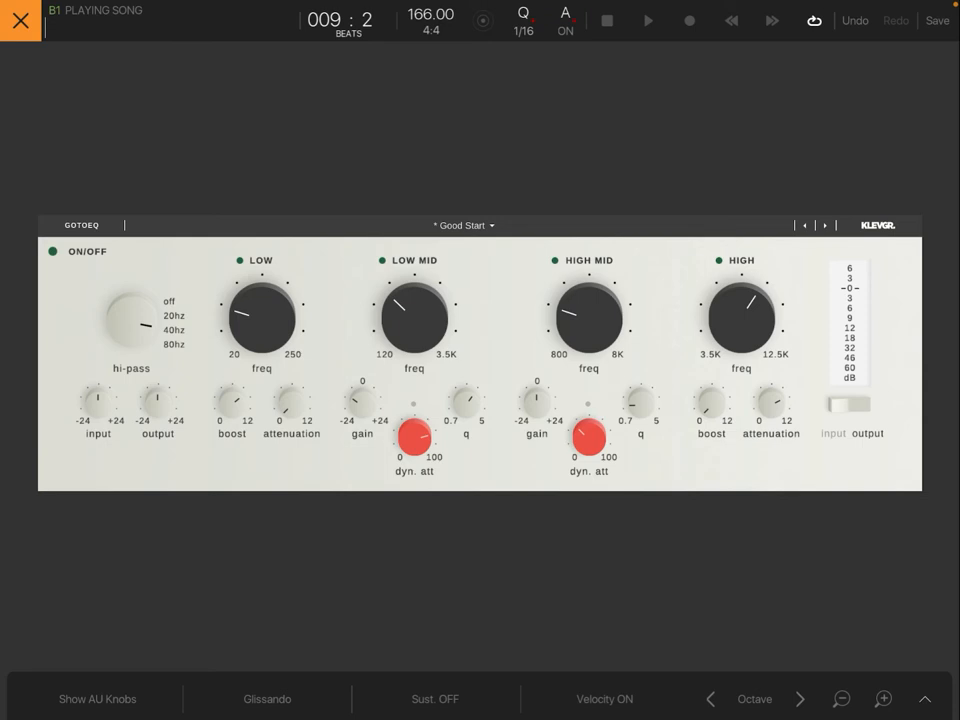
click(20, 20)
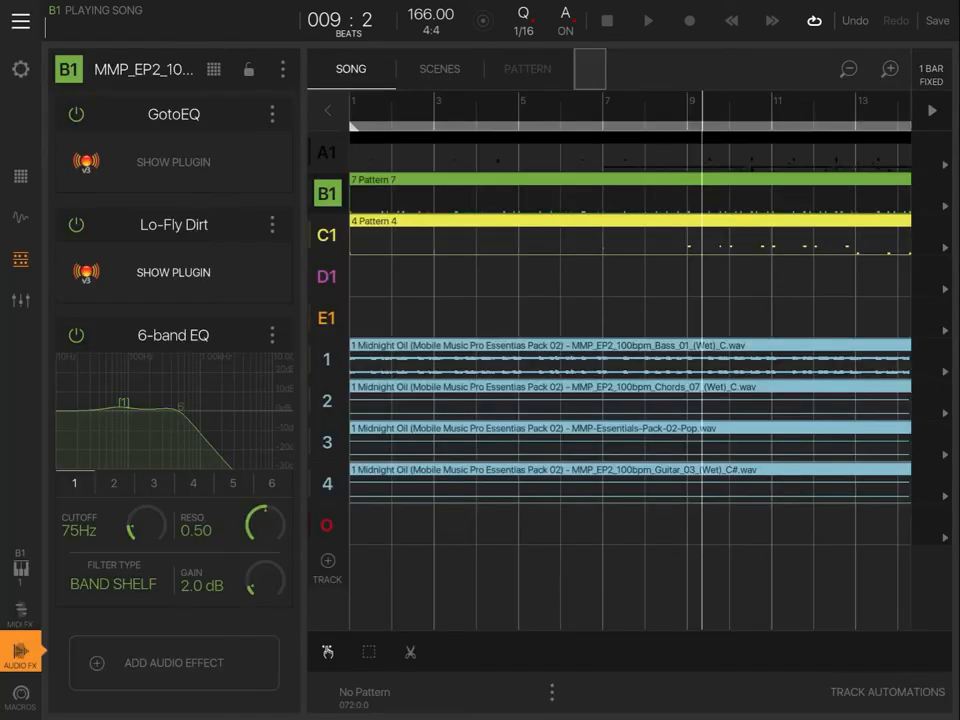
click(172, 272)
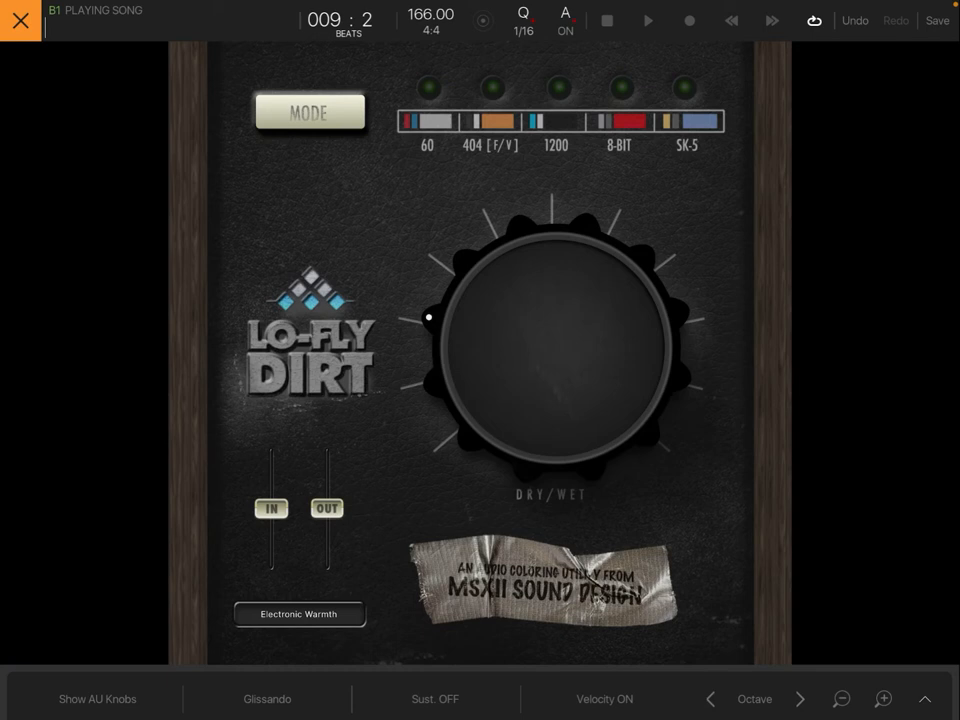
click(20, 20)
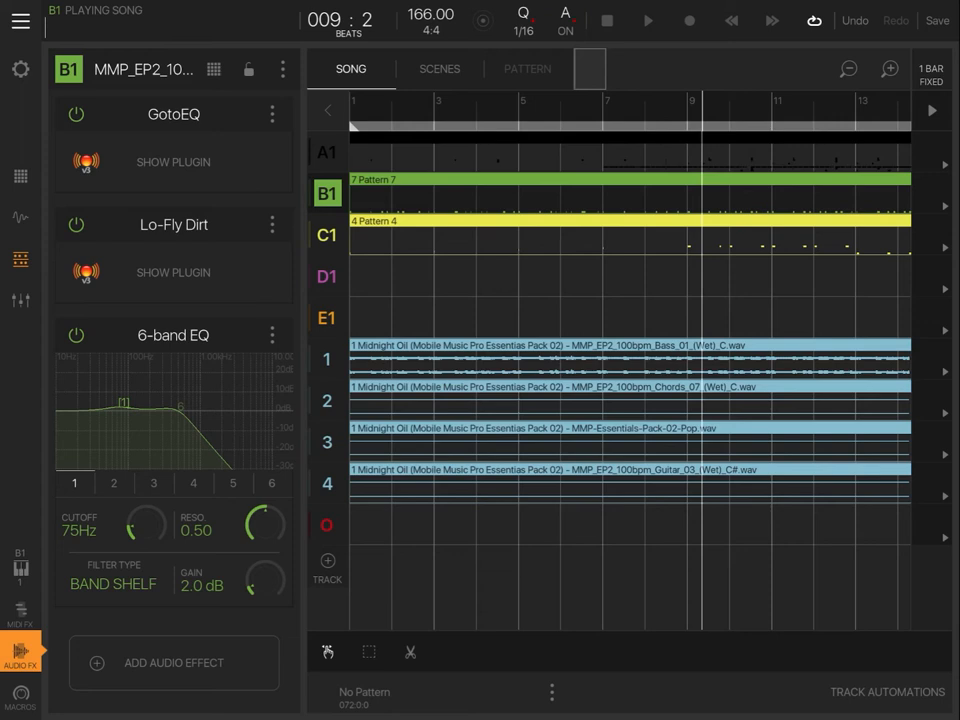
drag(140, 524, 160, 510)
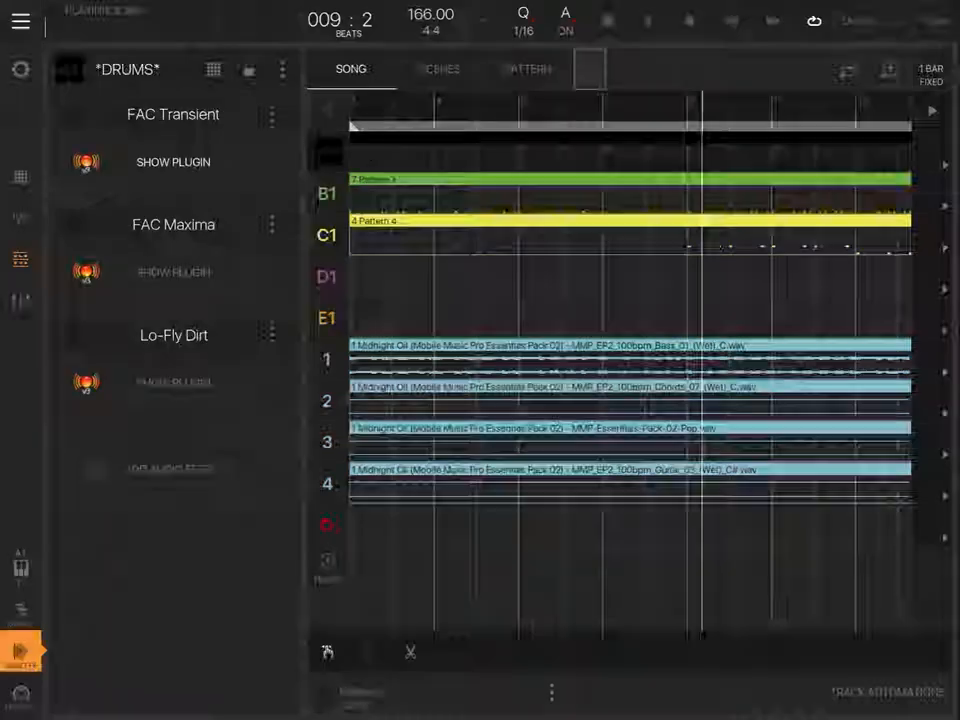
View the FAC Maxima limiter with its Limiter Fast Reset preset, then close it.
click(172, 160)
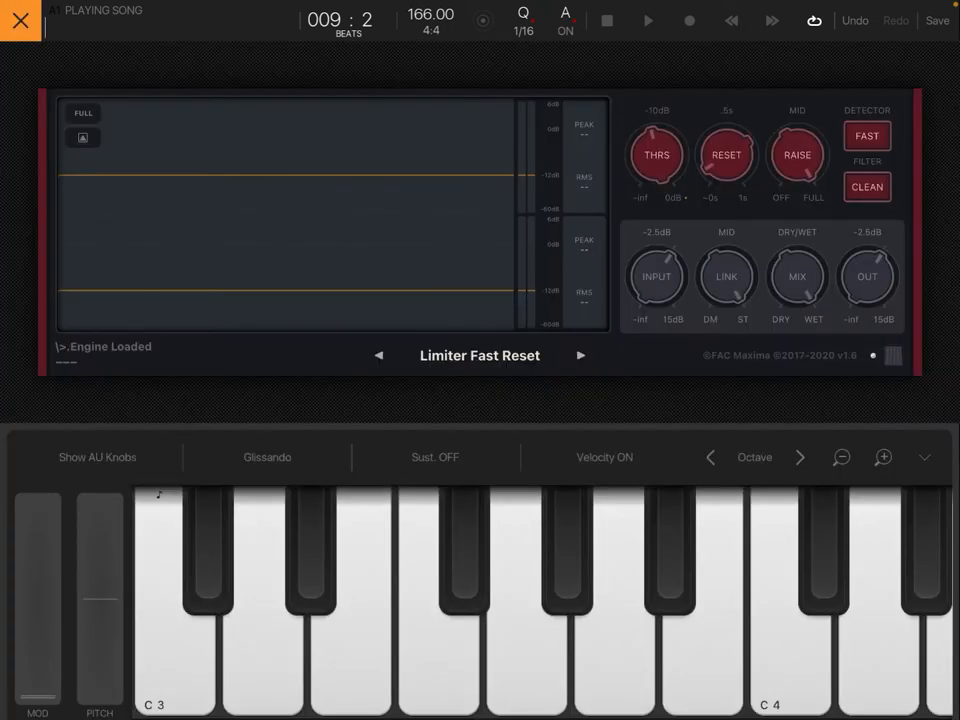
click(20, 20)
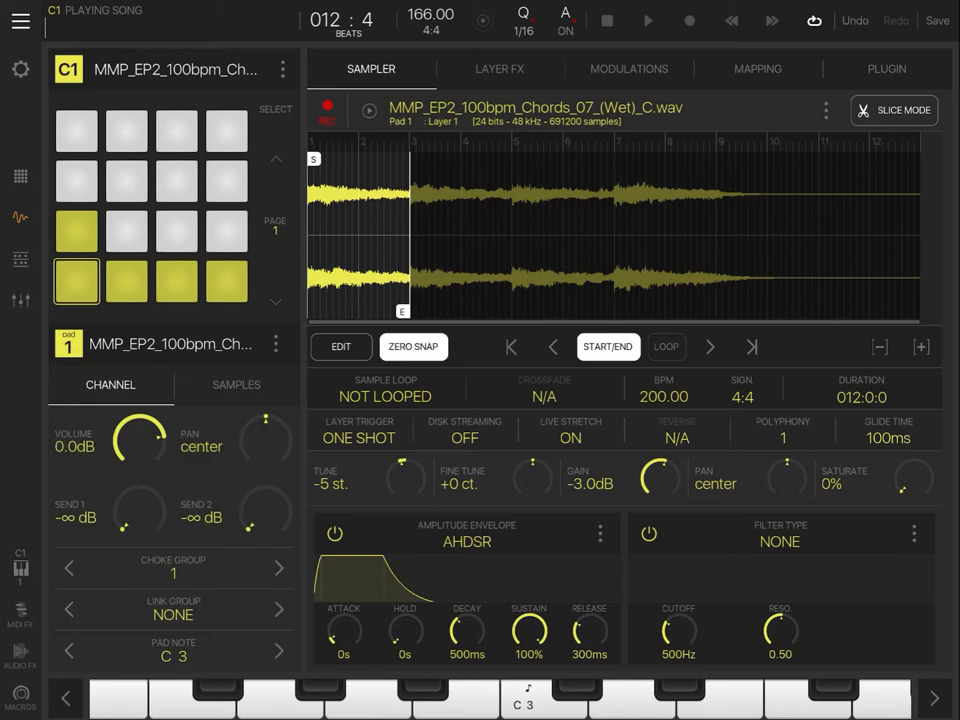
Check the C1 chord samples on pads 12 and 1 and preview another pad.
click(228, 180)
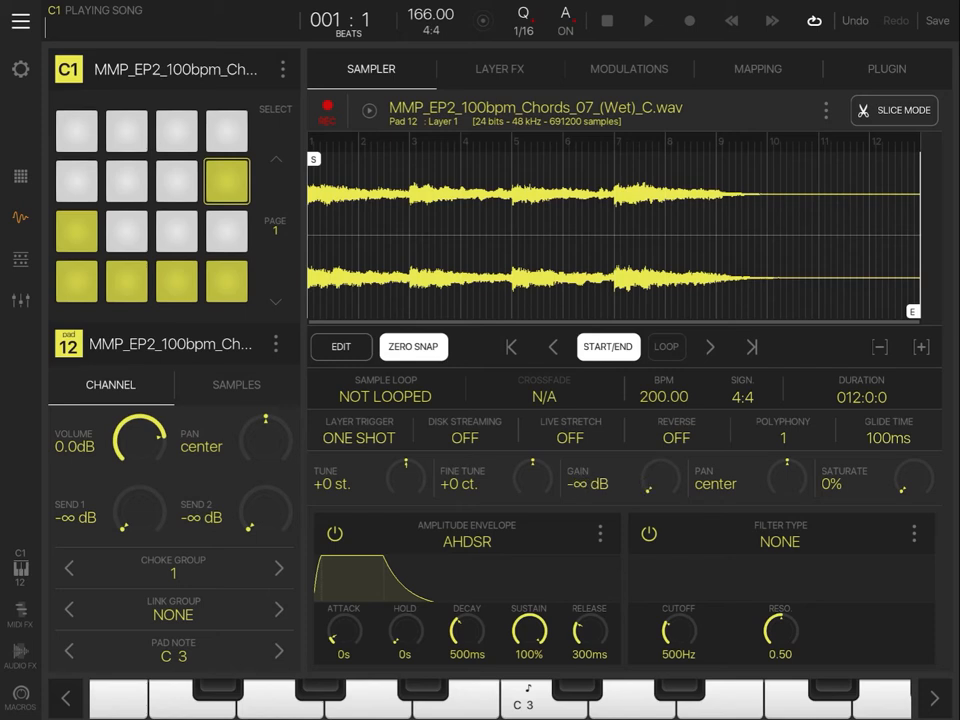
click(76, 282)
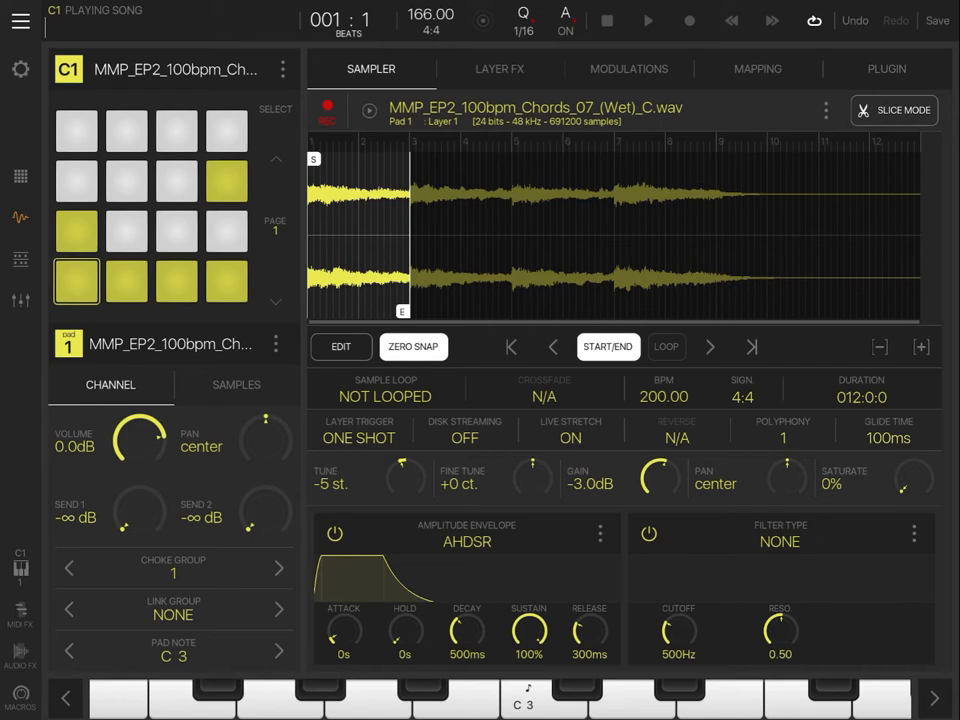
click(128, 280)
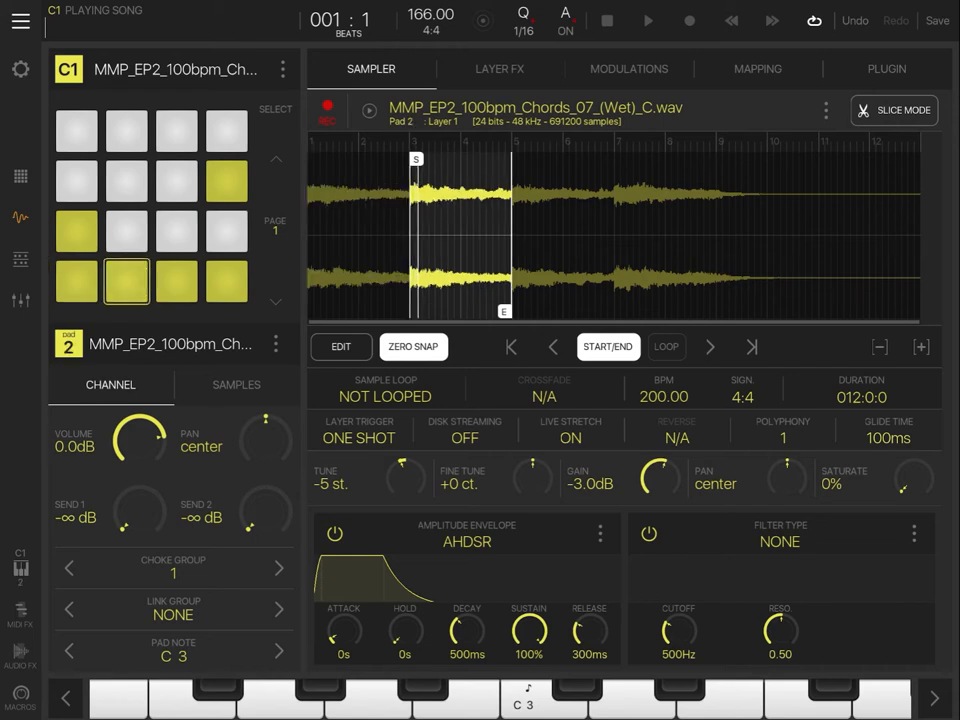
Return to the song arrangement and select the D1 synth track.
click(76, 232)
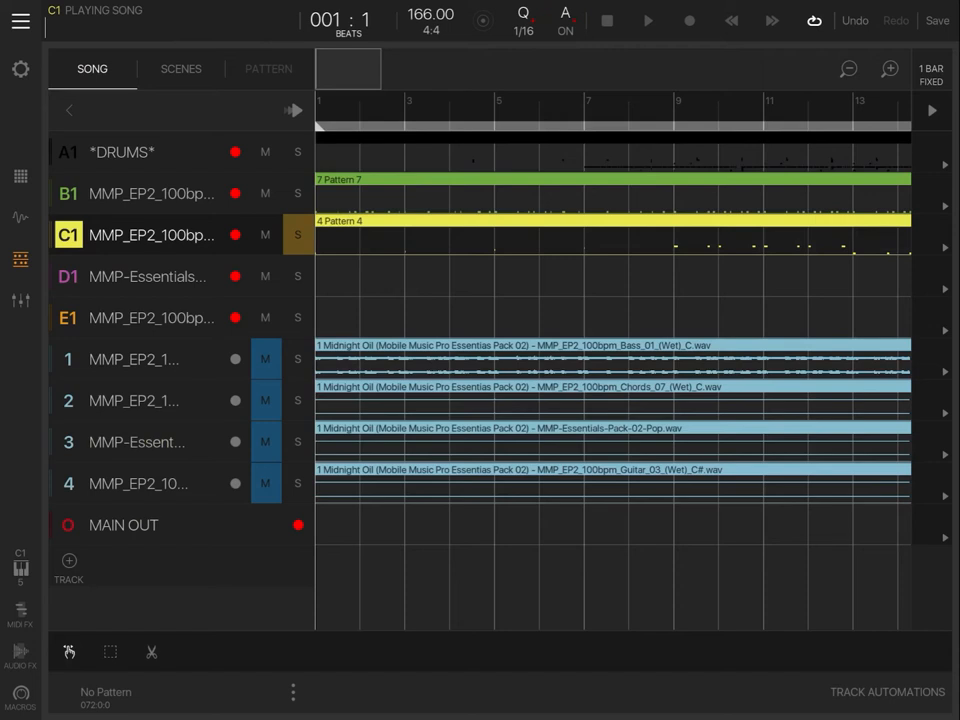
click(648, 20)
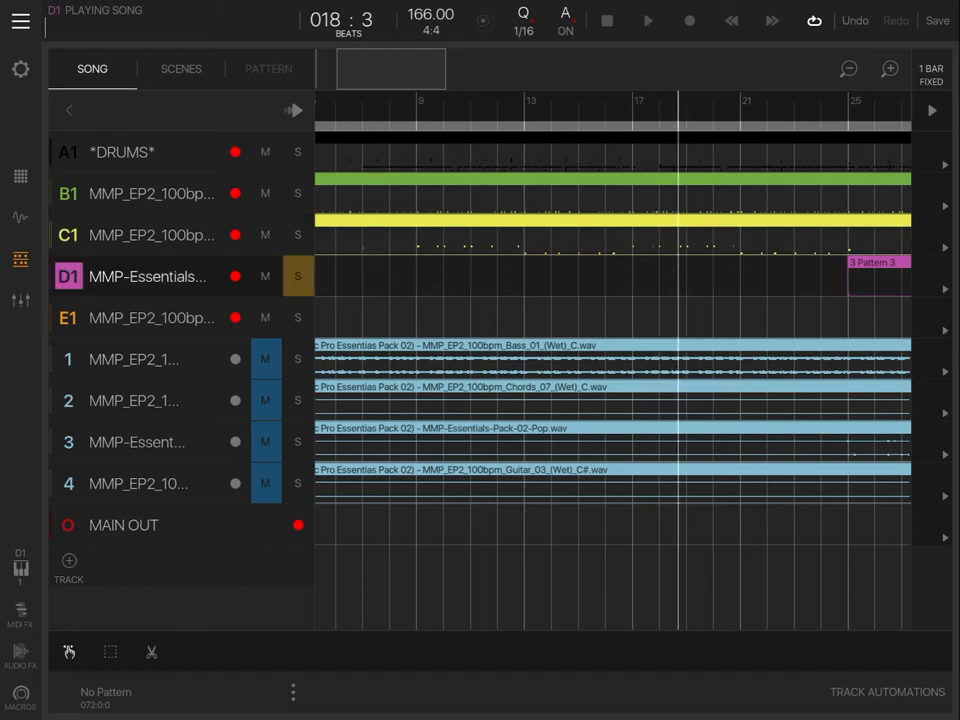
Show the D1 synth track's effect chain and inspect its compressor plugin.
click(20, 650)
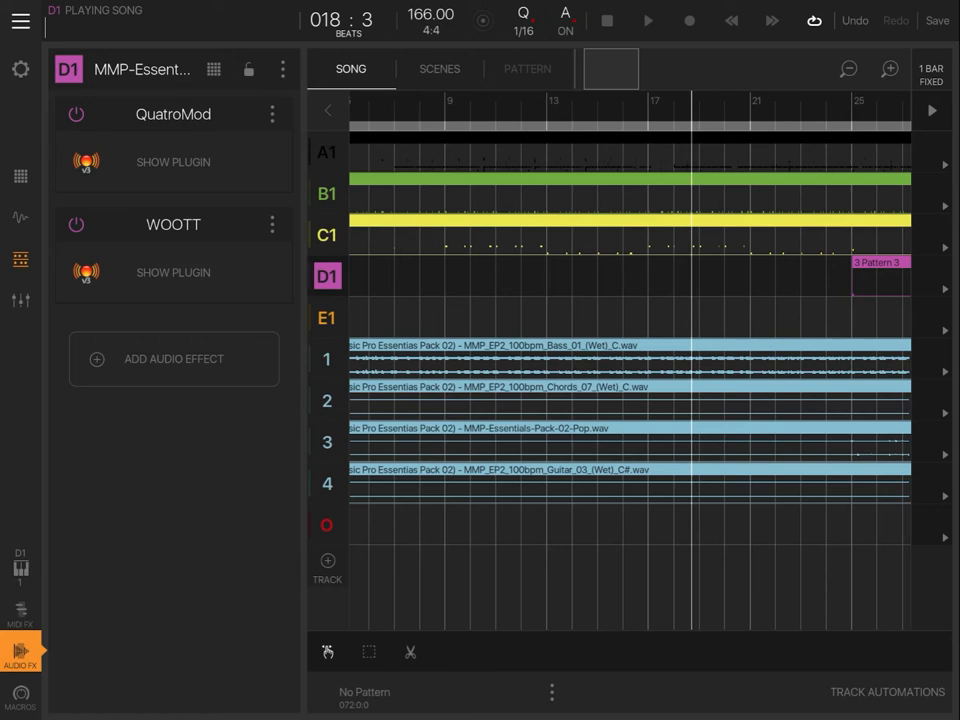
click(328, 234)
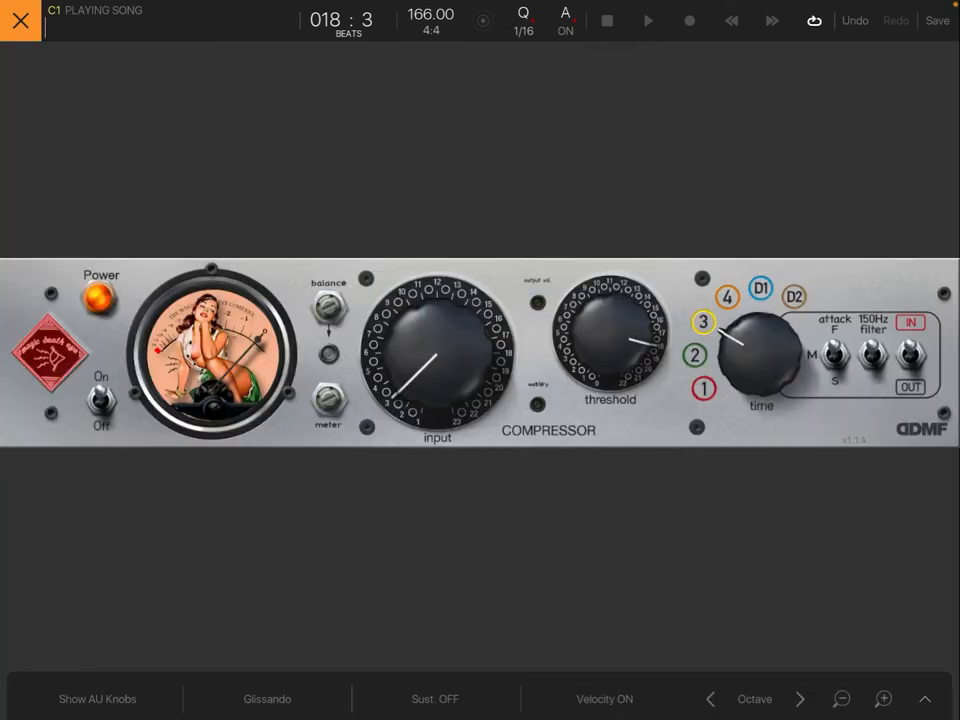
click(20, 20)
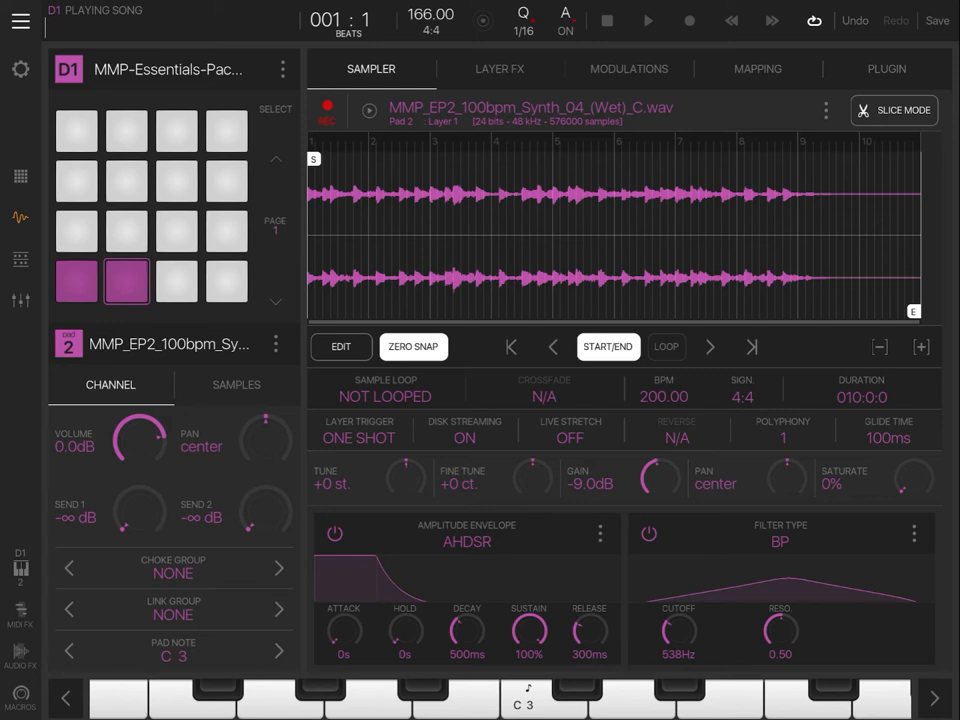
Go back to the song arrangement with the D1 synth track still selected.
click(76, 280)
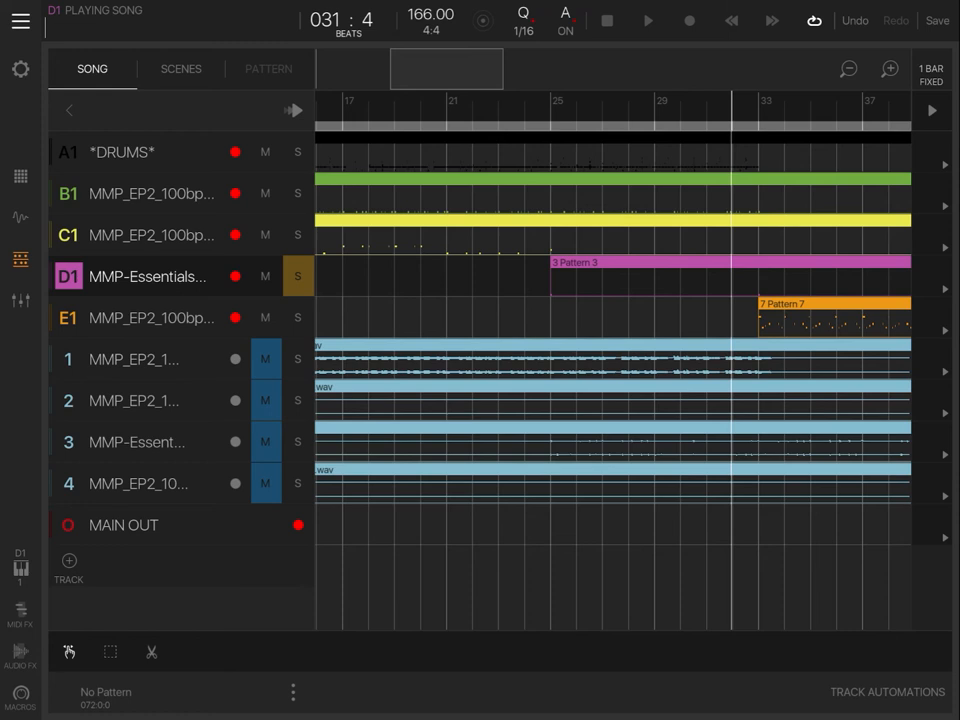
Select the E1 guitar track and show its Guitar_03 sample on pad 15.
click(152, 316)
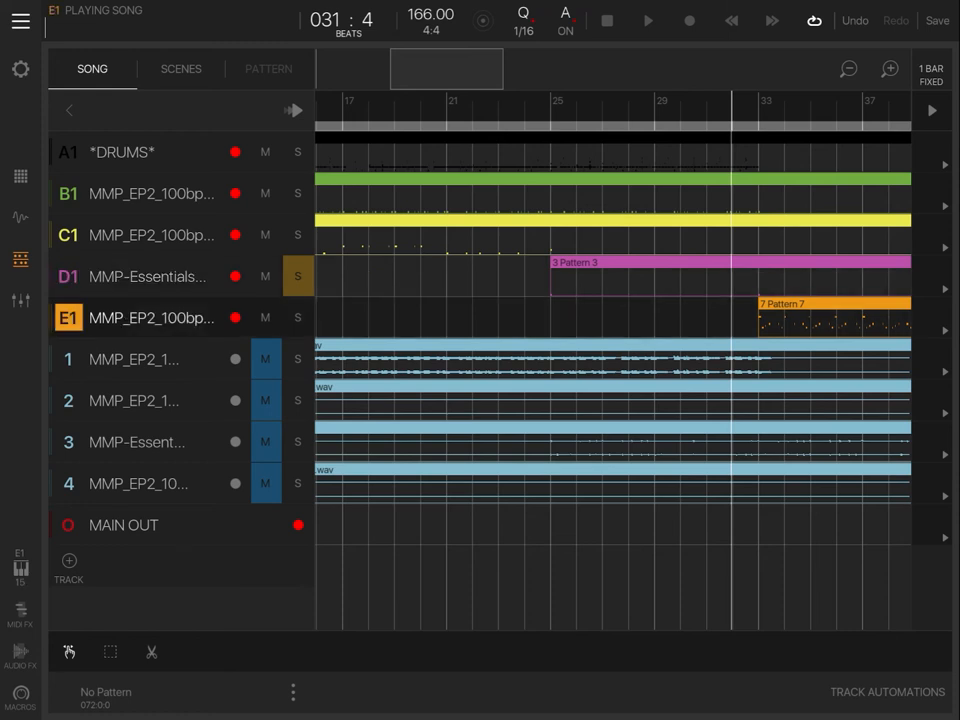
scroll(right, 3)
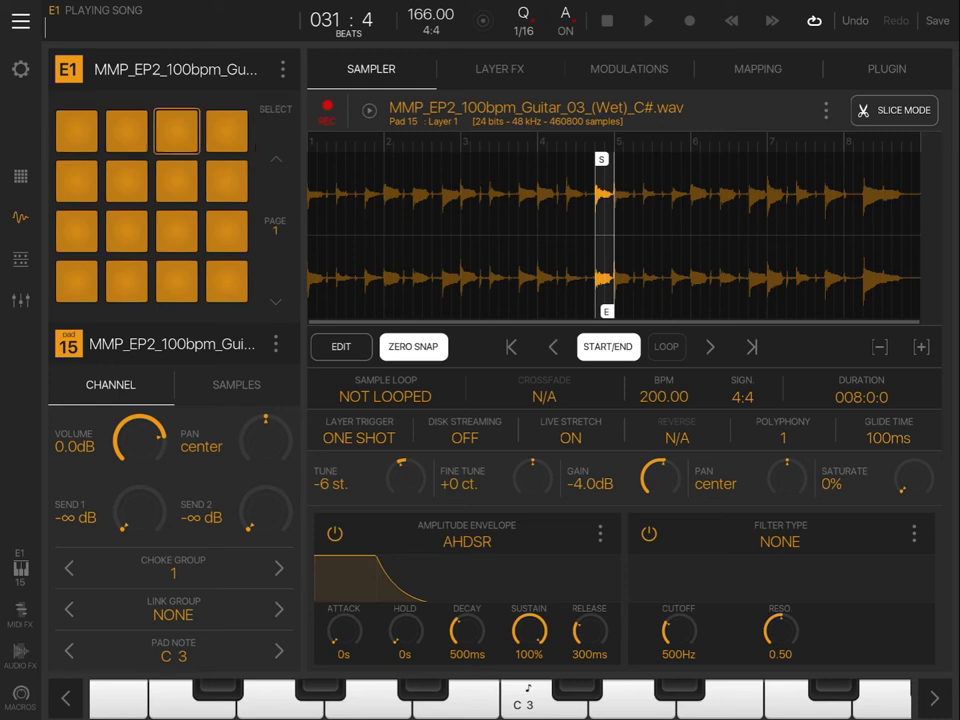
Return to the song arrangement with the E1 guitar pattern in view.
click(176, 180)
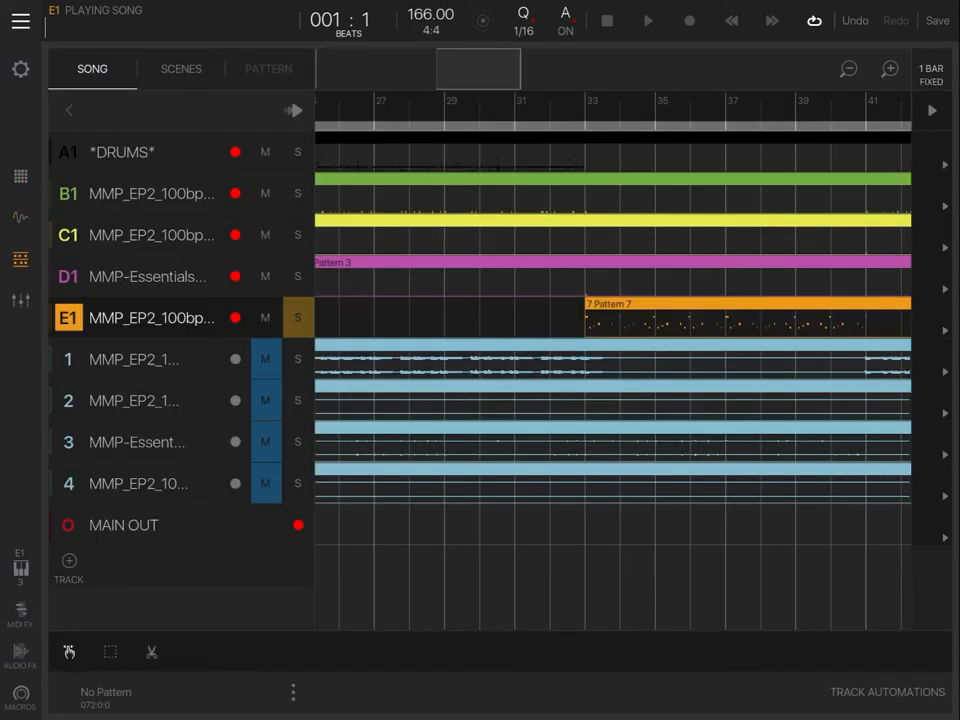
Zoom out to the full arrangement, stop and rewind to 001:1, and select the MAIN OUT track.
click(648, 20)
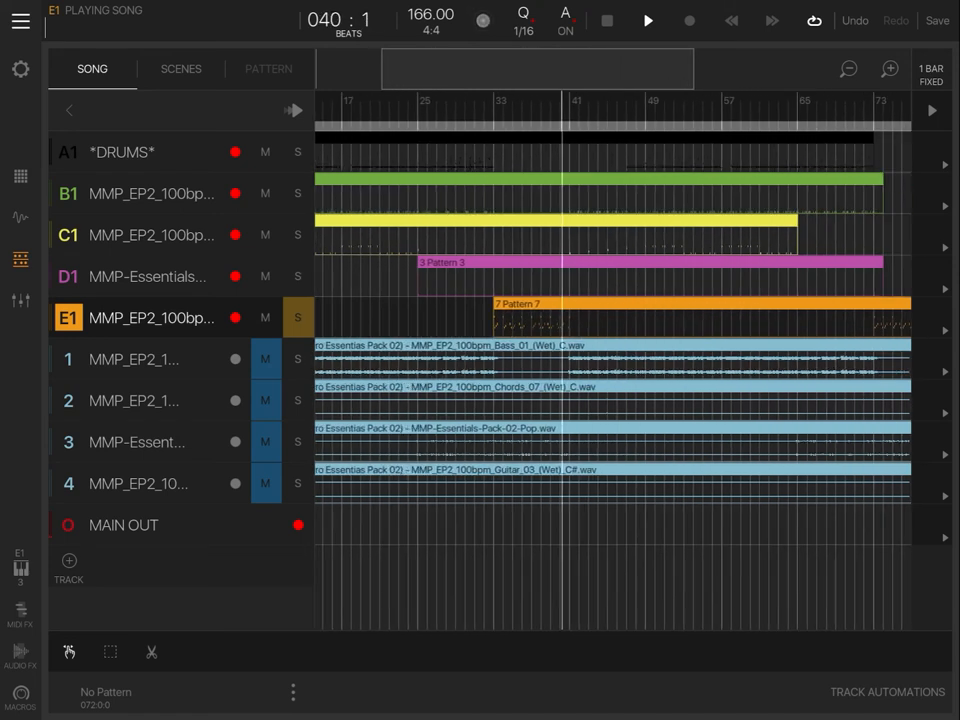
click(606, 20)
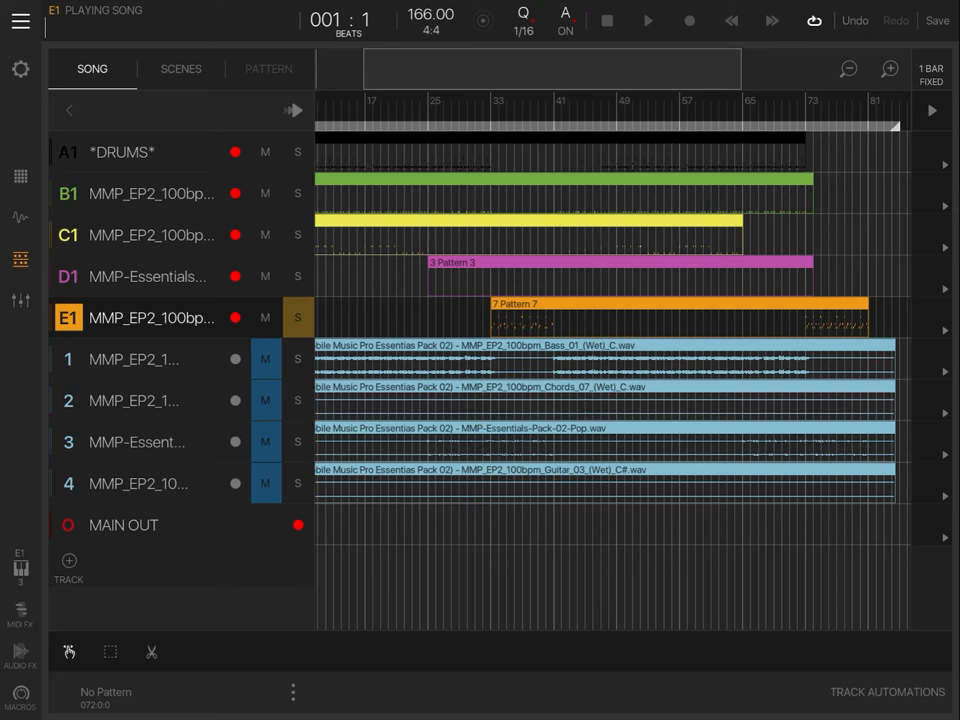
click(296, 318)
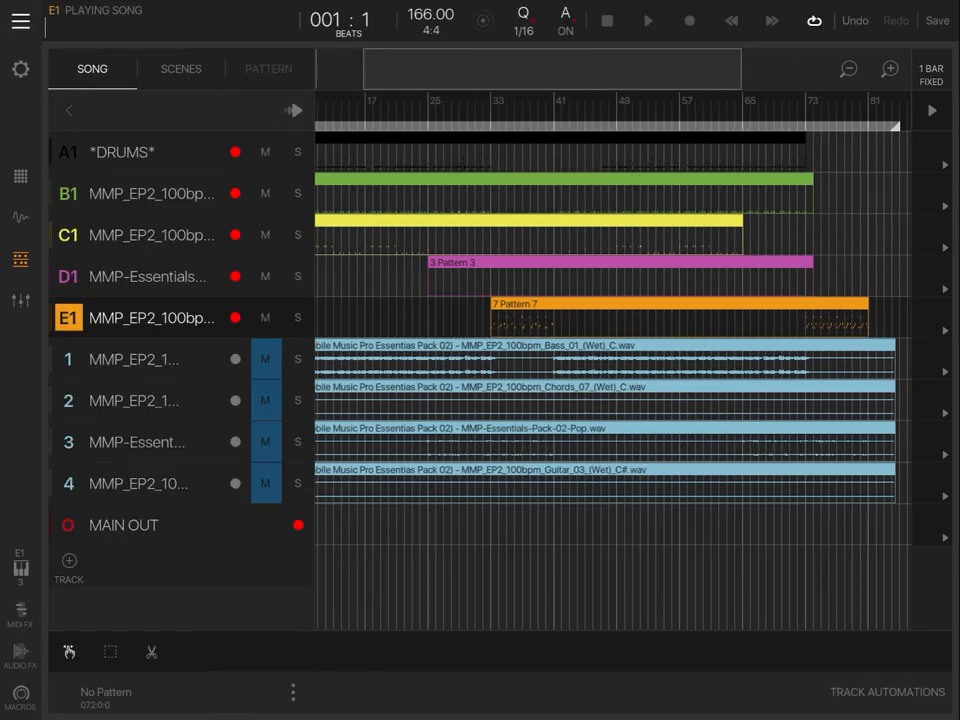
click(124, 524)
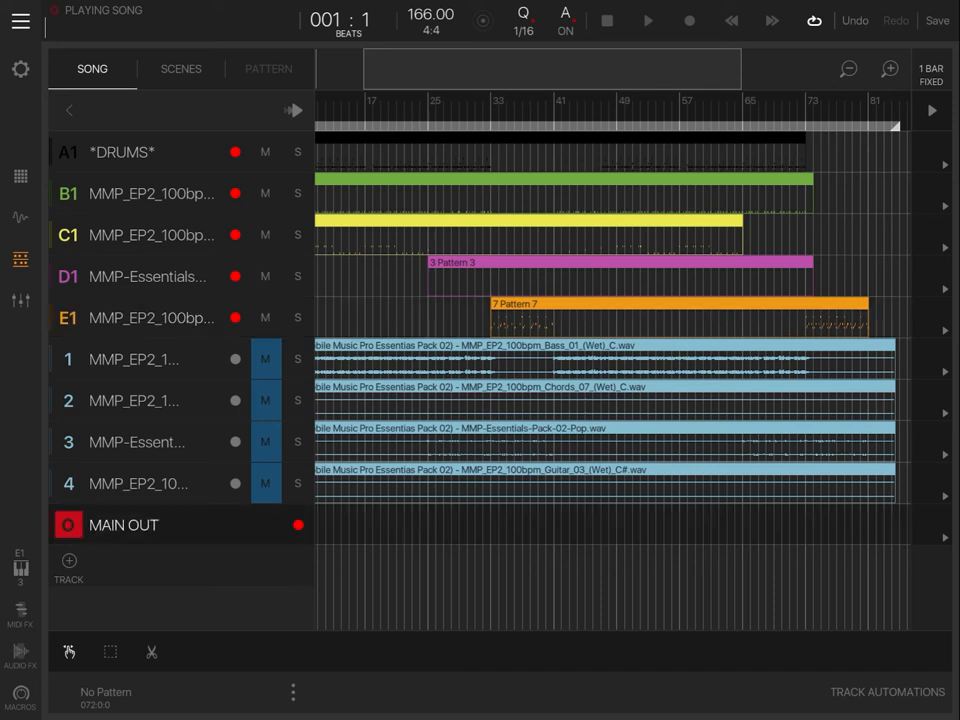